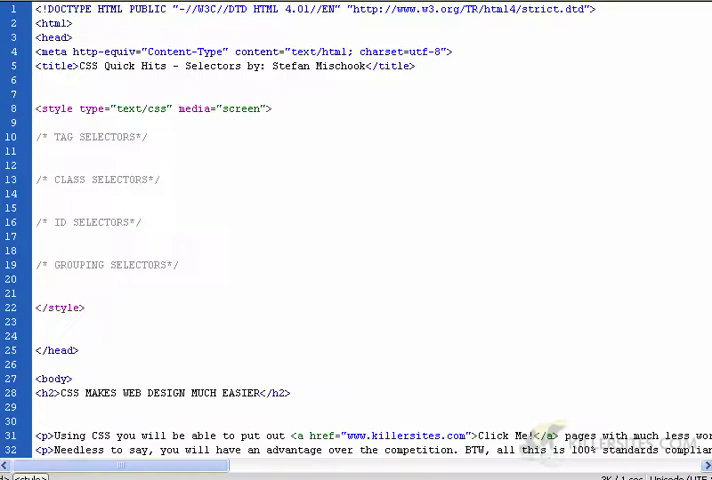
Under TAG SELECTORS, add the rules p { color:#960 } and h3 { background-color:#099 }.
{"action": "left_click", "coordinate": [37, 194]}
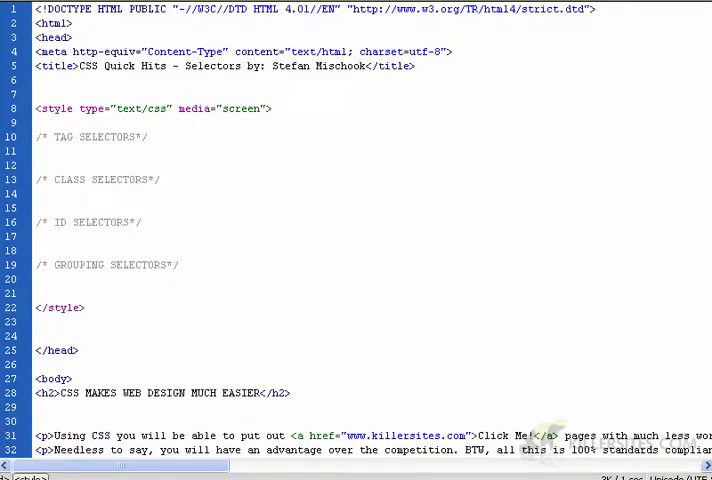
{"action": "left_click", "coordinate": [37, 194]}
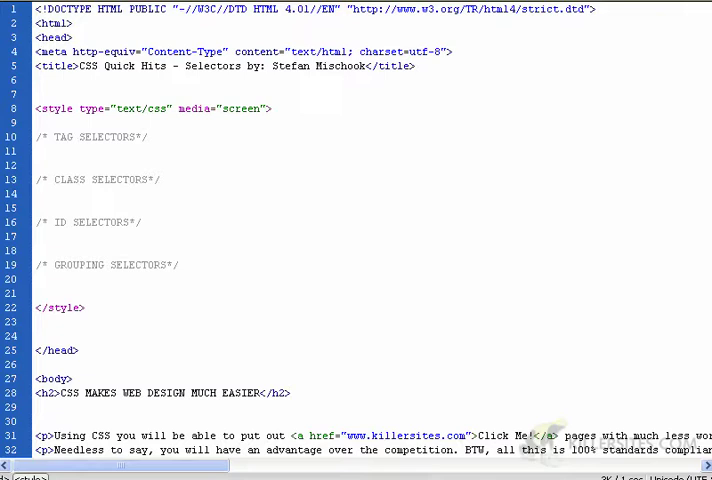
{"action": "left_click", "coordinate": [37, 194]}
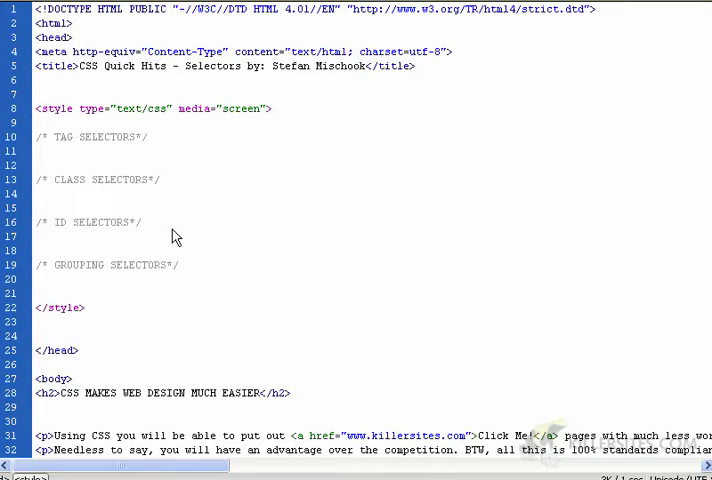
{"action": "double_click", "coordinate": [72, 137]}
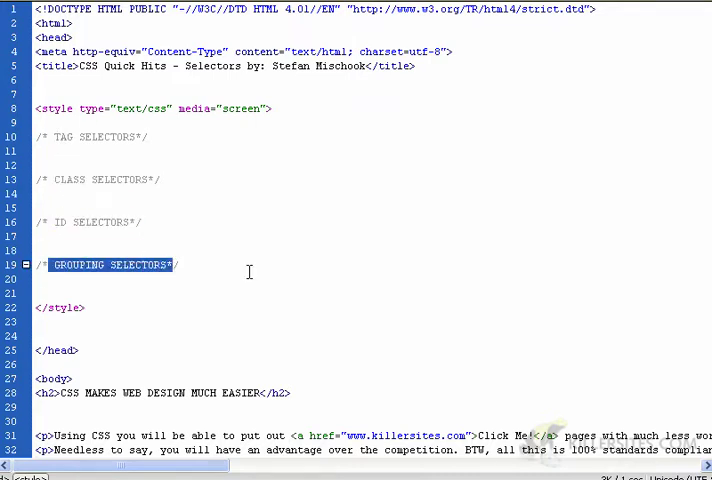
{"action": "type", "text": "P { color:#960}"}
{"action": "type", "text": "h3 { background-color:#099}"}
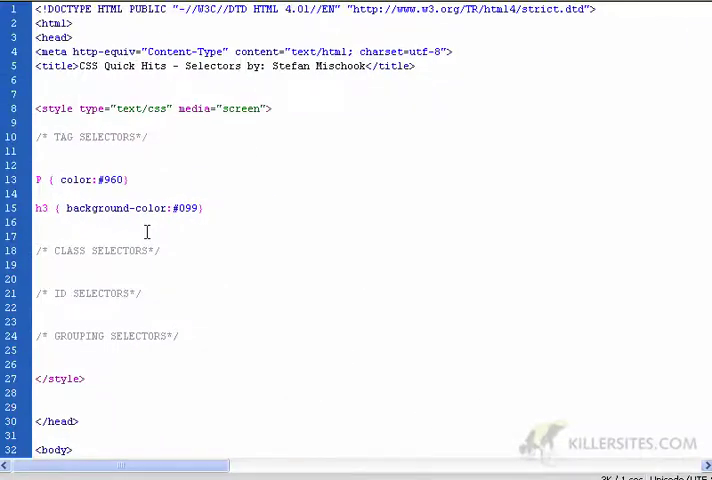
{"action": "left_click", "coordinate": [37, 235]}
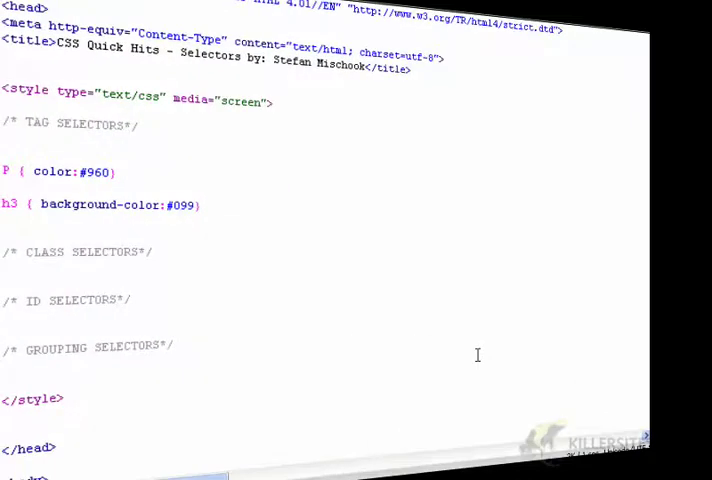
{"action": "scroll", "scroll_direction": "down", "scroll_amount": 3}
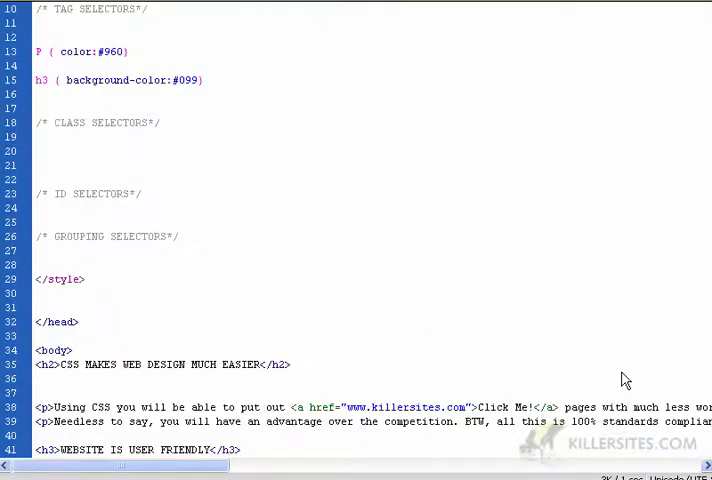
Write the .bold rule with text-transform uppercase, font-style normal and font-weight bold.
{"action": "left_click", "coordinate": [36, 150]}
{"action": "type", "text": "."}
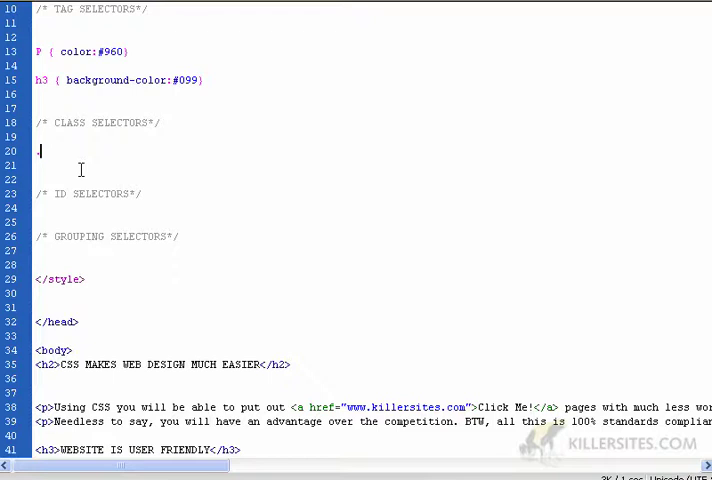
{"action": "type", "text": "bold {"}
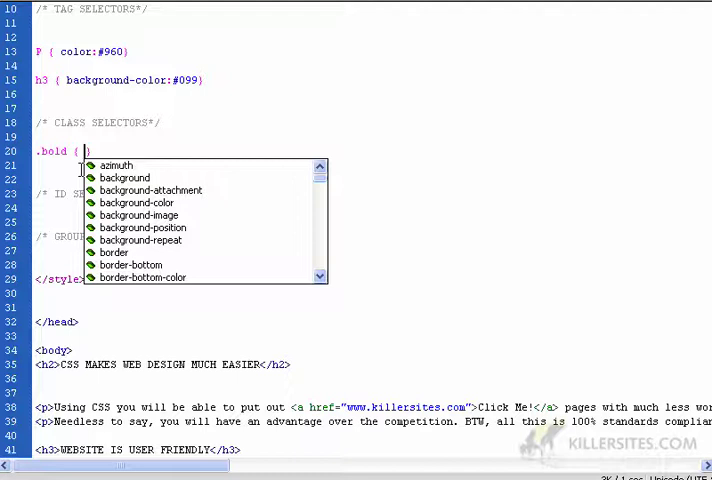
{"action": "type", "text": "text-trans"}
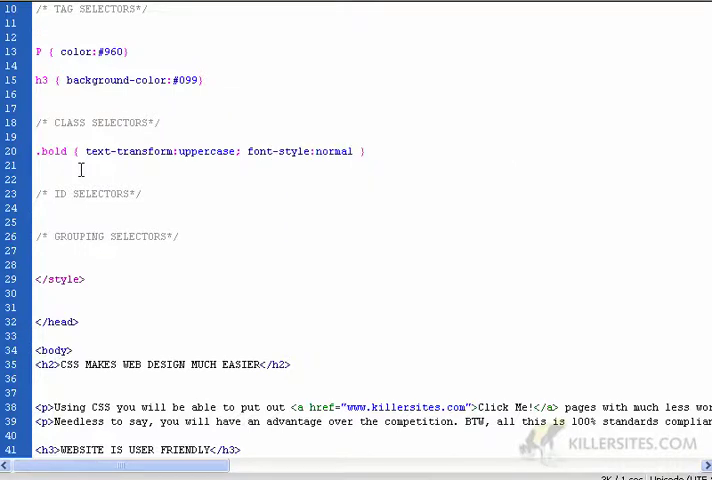
{"action": "type", "text": "for"}
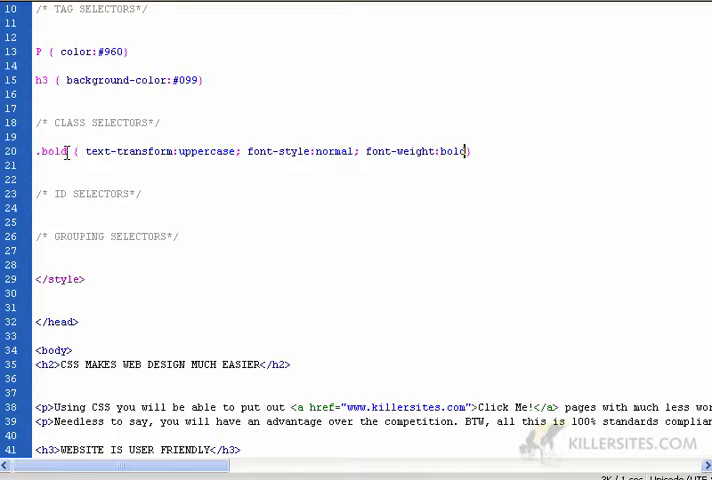
Add class="bold" to the 'The website has 3 major sections:' paragraph and preview it.
{"action": "scroll", "scroll_direction": "down", "scroll_amount": 3}
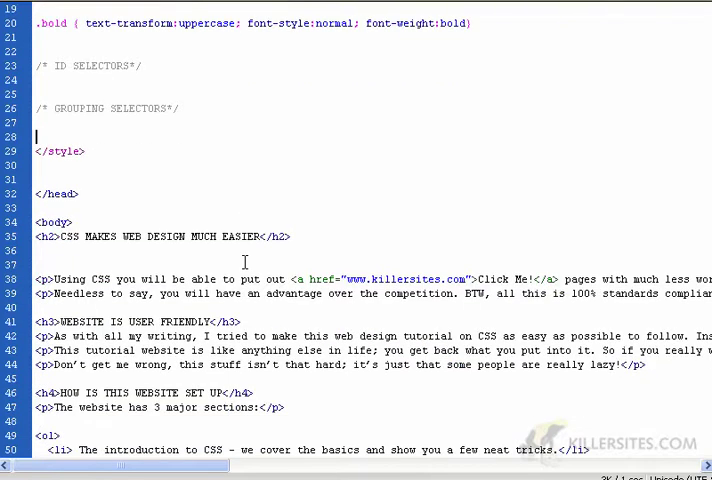
{"action": "scroll", "scroll_direction": "down", "scroll_amount": 3}
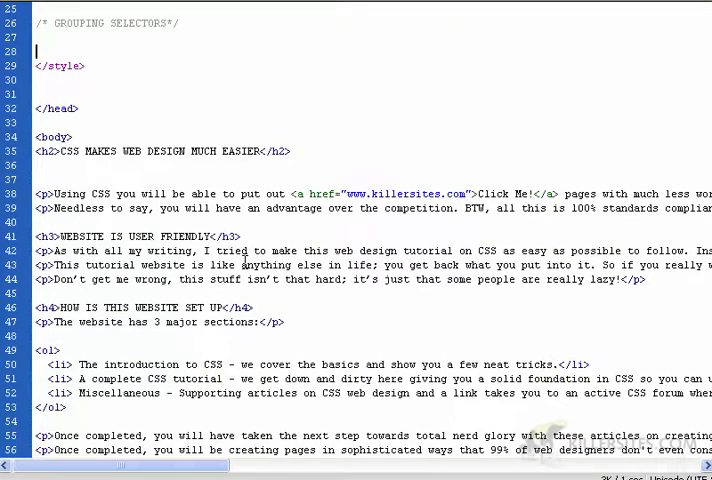
{"action": "scroll", "scroll_direction": "down", "scroll_amount": 3}
{"action": "type", "text": " class=\"bold\""}
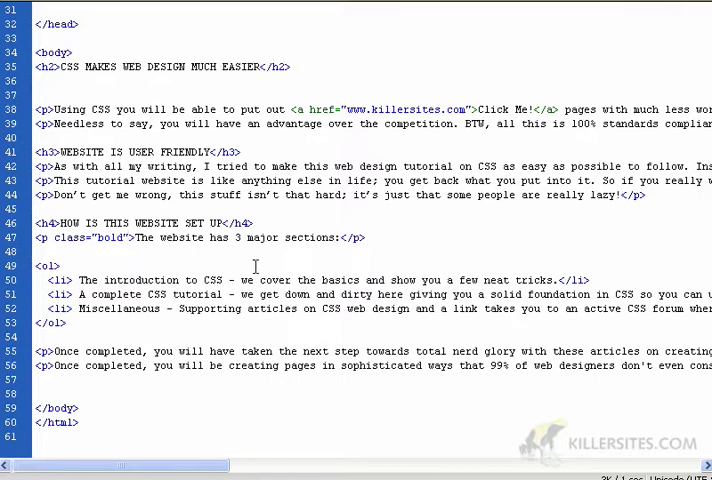
{"action": "scroll", "scroll_direction": "up", "scroll_amount": 3}
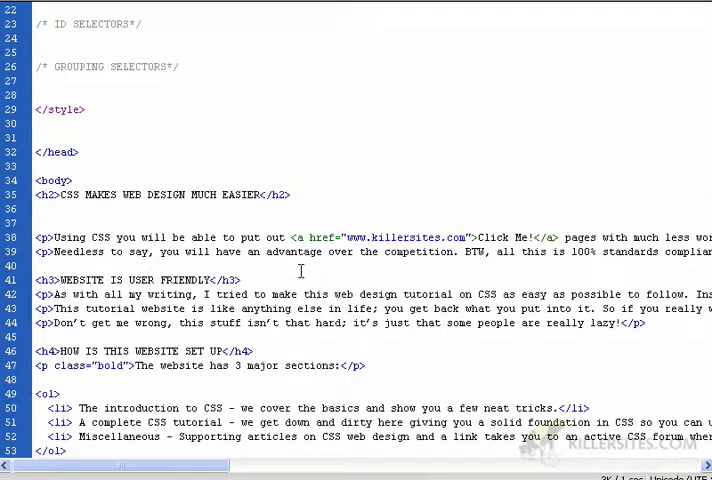
{"action": "scroll", "scroll_direction": "up", "scroll_amount": 3}
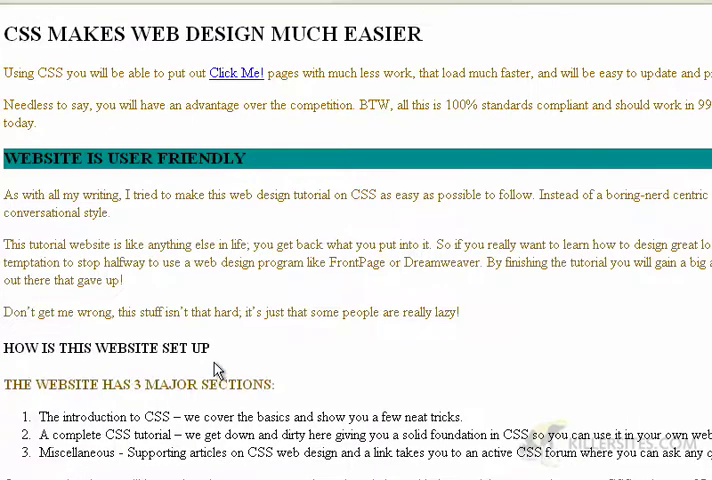
{"action": "mouse_move", "coordinate": [218, 372]}
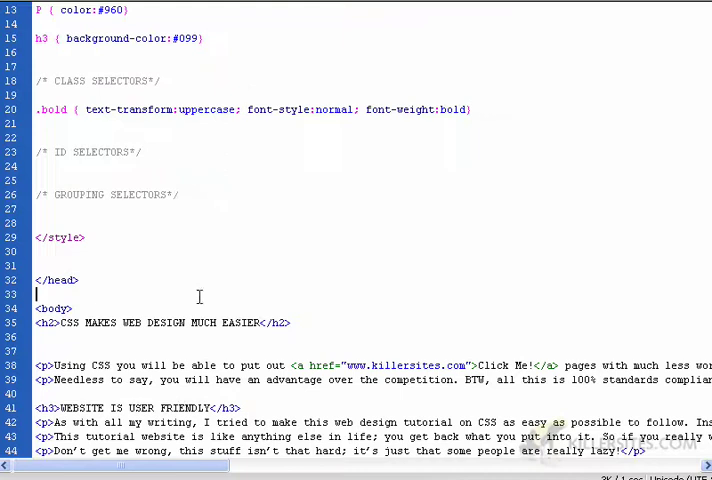
Scroll to the style block and insert blank lines below the /* ID SELECTORS */ comment.
{"action": "scroll", "scroll_direction": "up", "scroll_amount": 3}
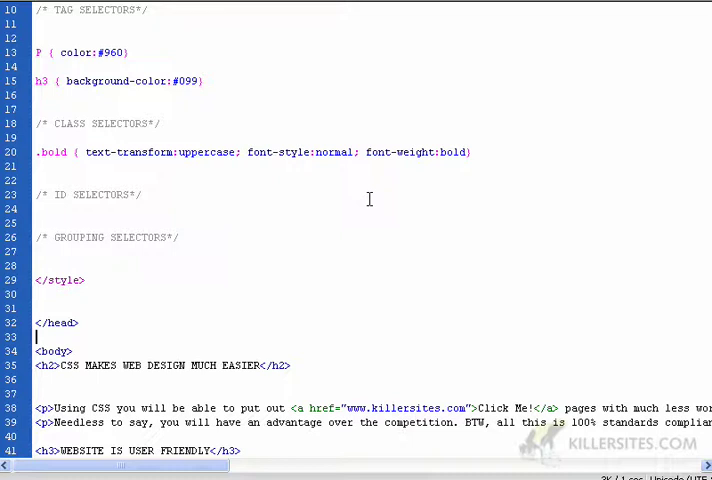
{"action": "scroll", "scroll_direction": "down", "scroll_amount": 3}
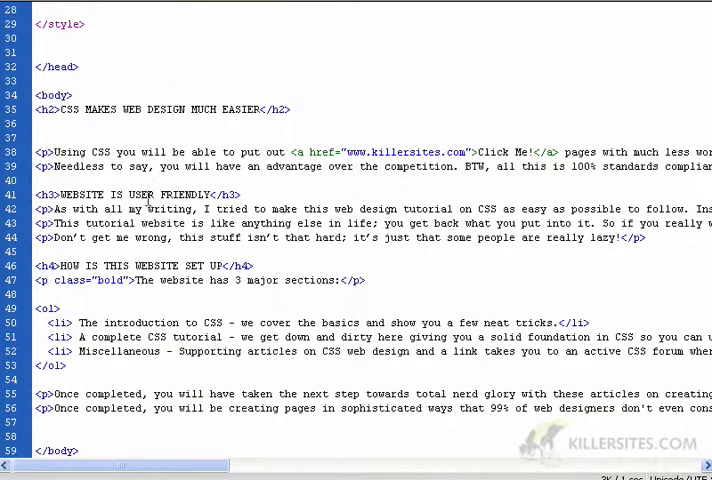
{"action": "scroll", "scroll_direction": "down", "scroll_amount": 3}
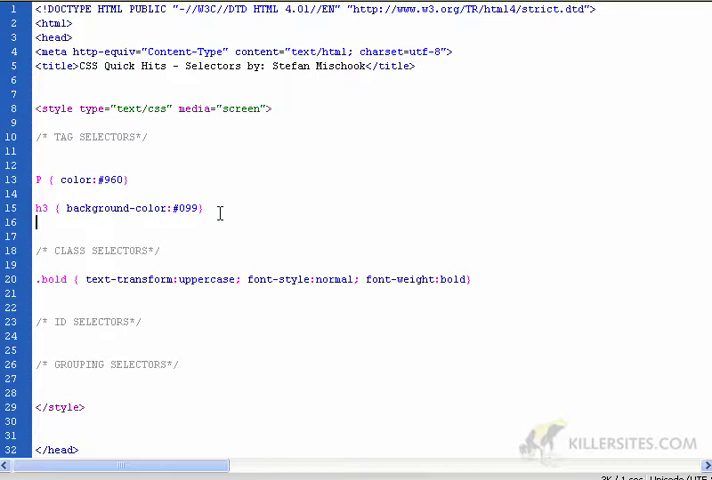
{"action": "scroll", "scroll_direction": "down", "scroll_amount": 3}
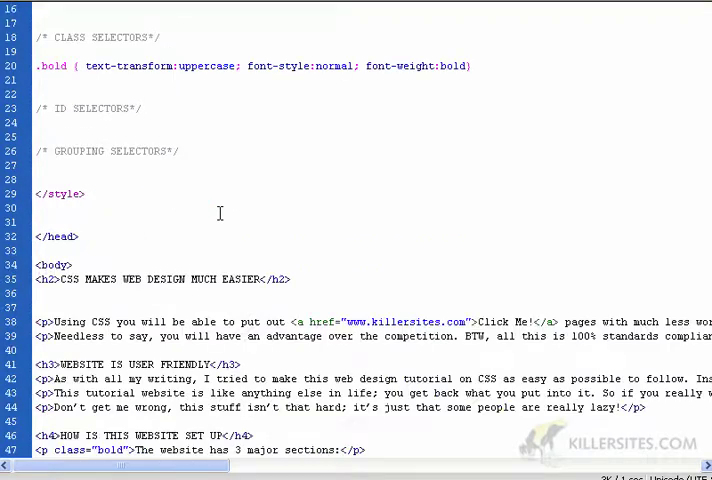
{"action": "scroll", "scroll_direction": "up", "scroll_amount": 3}
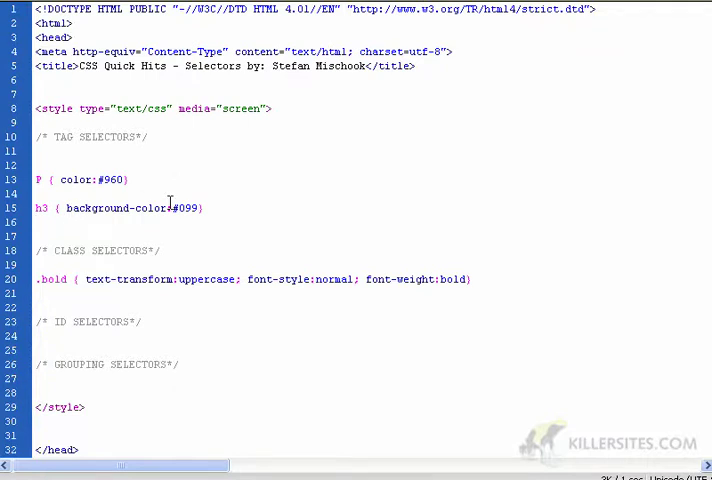
{"action": "scroll", "scroll_direction": "down", "scroll_amount": 3}
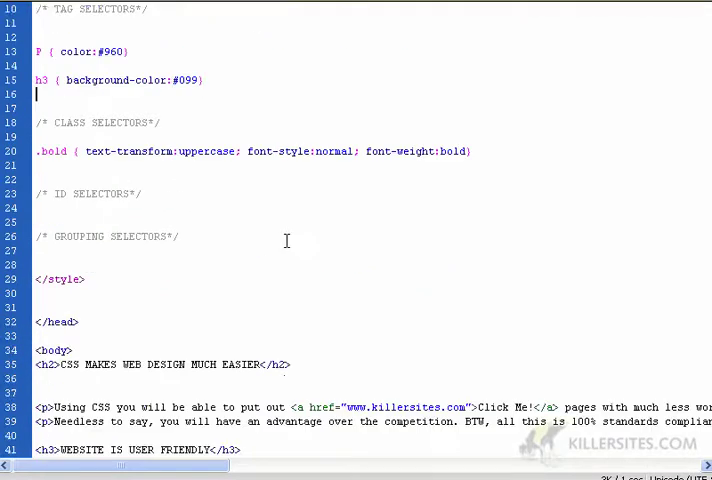
{"action": "scroll", "scroll_direction": "down", "scroll_amount": 3}
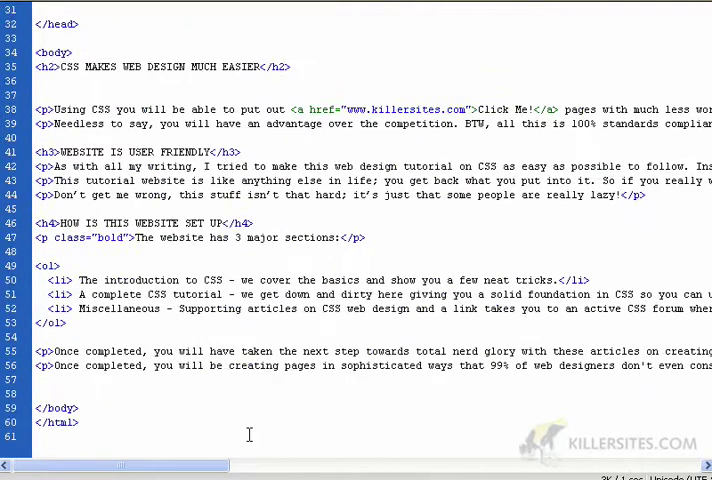
{"action": "scroll", "scroll_direction": "up", "scroll_amount": 3}
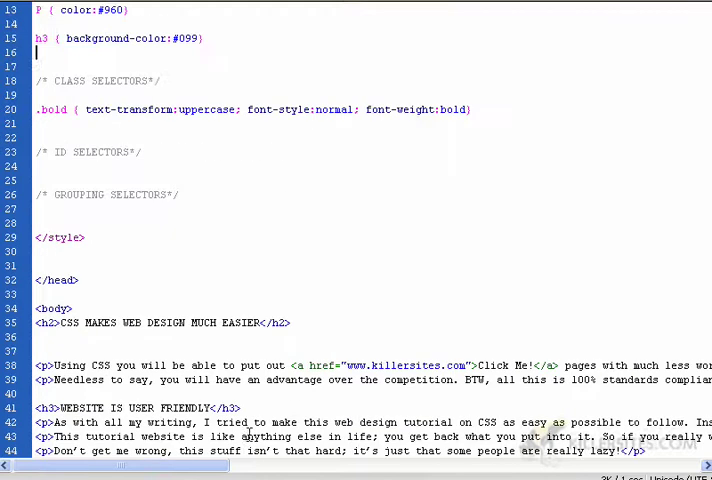
{"action": "scroll", "scroll_direction": "up", "scroll_amount": 3}
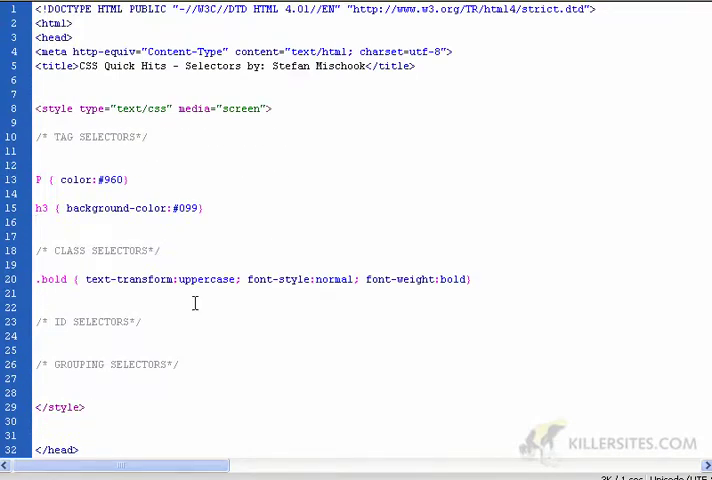
{"action": "scroll", "scroll_direction": "down", "scroll_amount": 3}
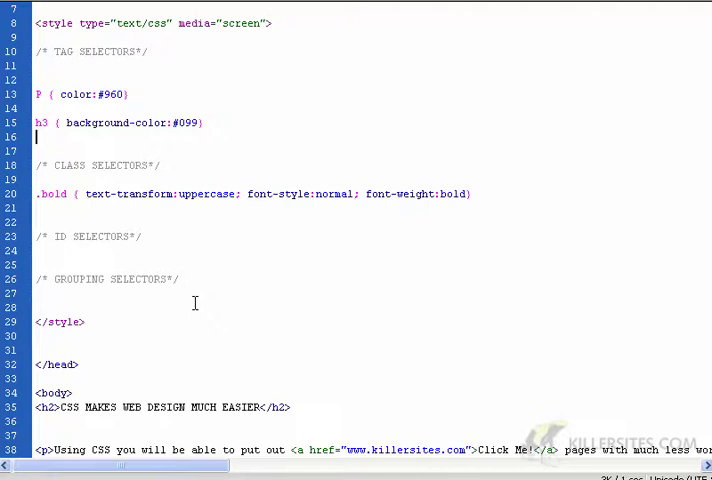
{"action": "mouse_move", "coordinate": [60, 199]}
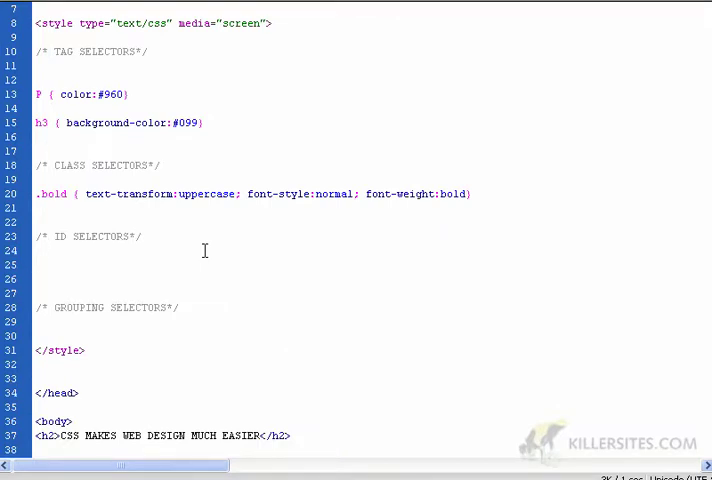
Type #mainTitle { font-size:24px } on the blank line under ID SELECTORS.
{"action": "left_click", "coordinate": [36, 264]}
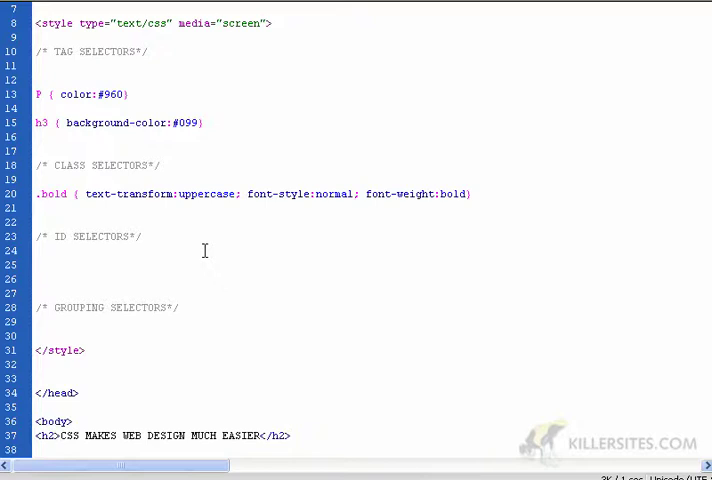
{"action": "left_click", "coordinate": [37, 264]}
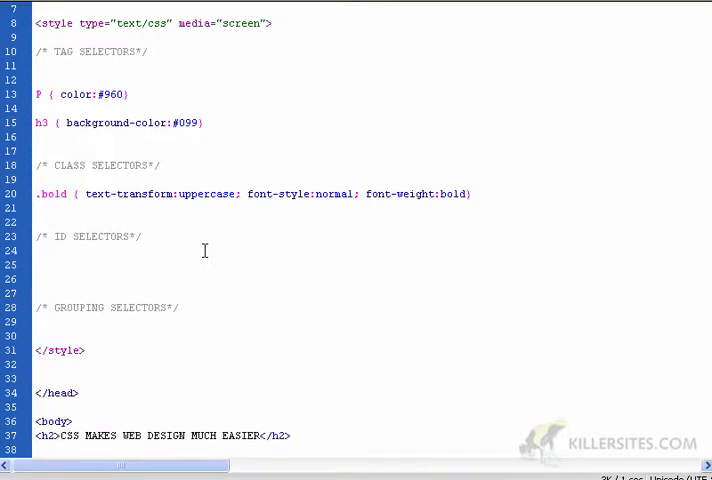
{"action": "left_click", "coordinate": [37, 264]}
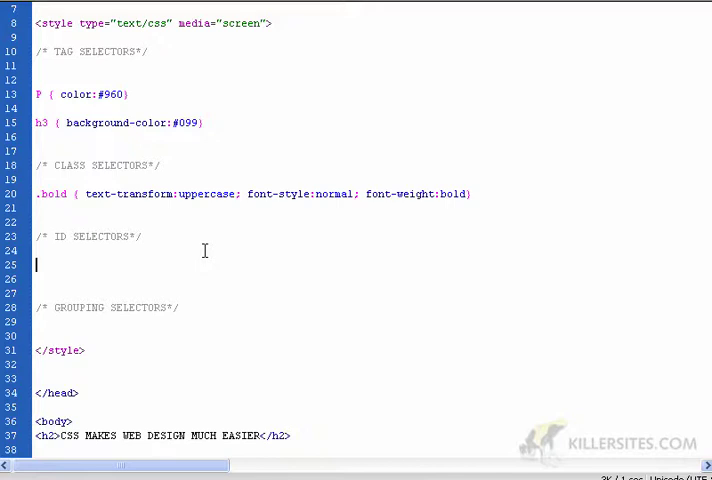
{"action": "type", "text": "#"}
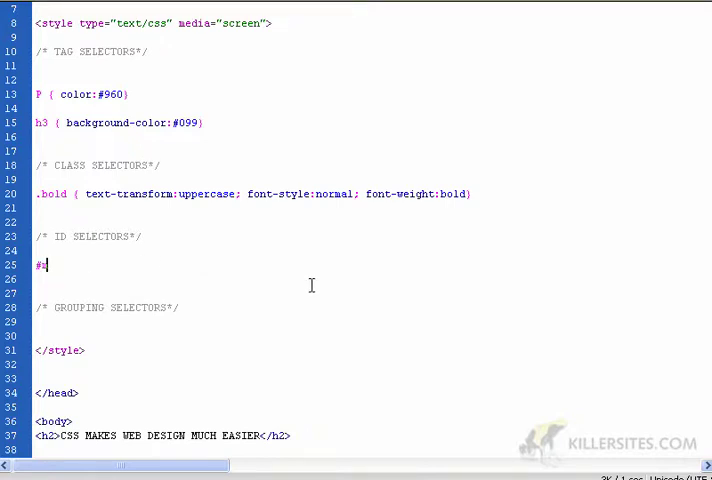
{"action": "type", "text": "main"}
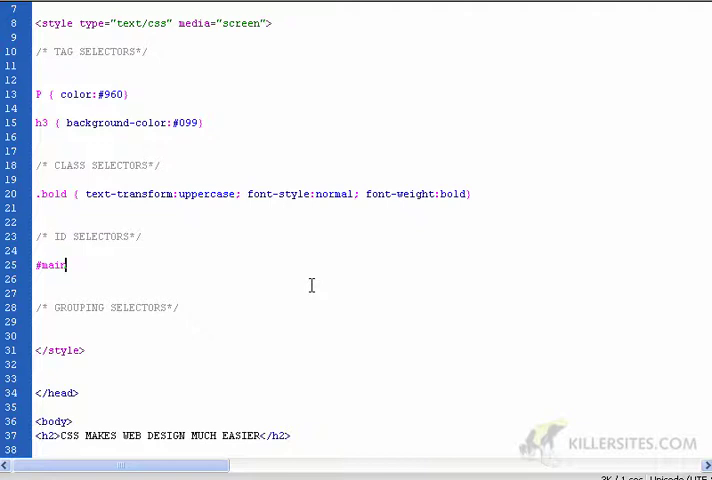
{"action": "type", "text": "Title"}
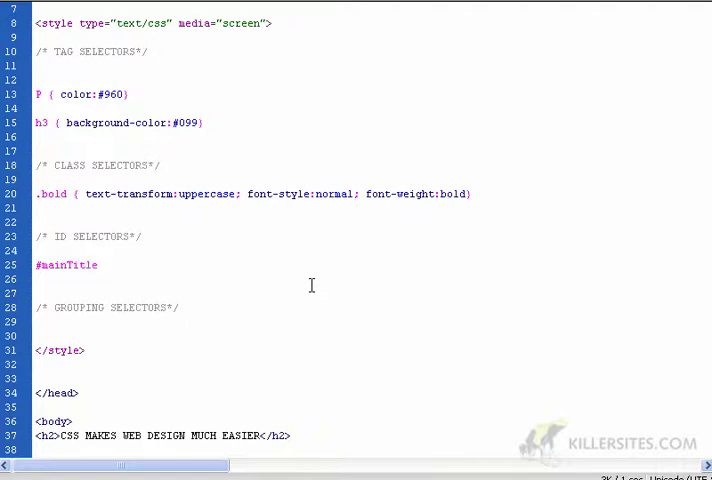
{"action": "type", "text": "{}"}
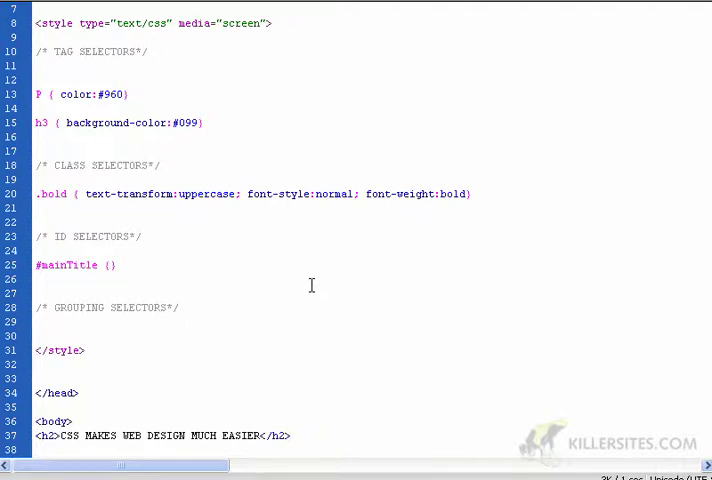
{"action": "type", "text": "font-size:24px"}
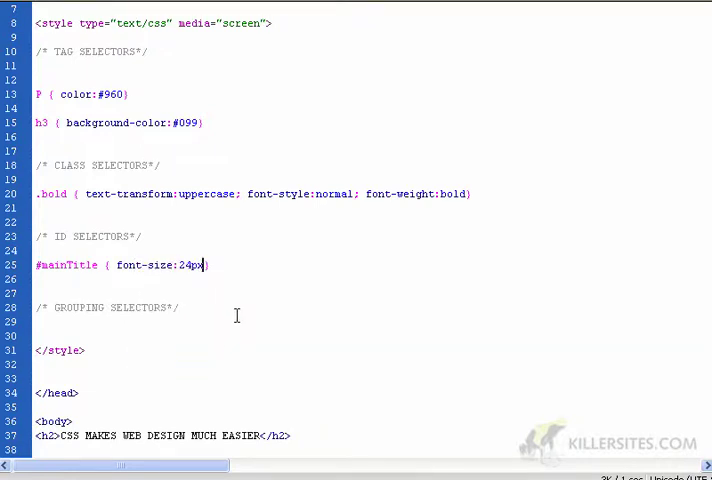
Add id="mainTitle" to the 'CSS MAKES WEB DESIGN MUCH EASIER' h2 and compare with the rule.
{"action": "scroll", "scroll_direction": "down", "scroll_amount": 3}
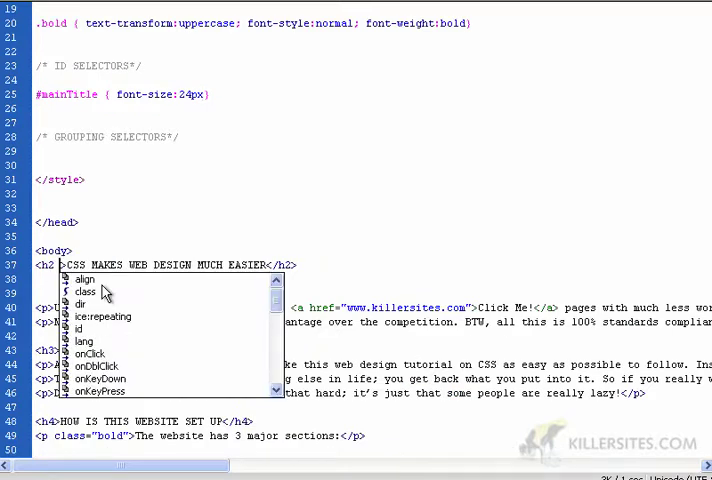
{"action": "mouse_move", "coordinate": [84, 278]}
{"action": "type", "text": "id=\"\""}
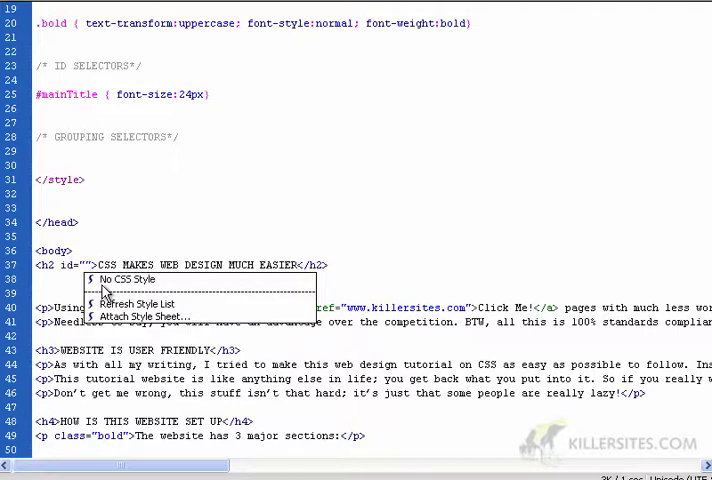
{"action": "mouse_move", "coordinate": [127, 317]}
{"action": "type", "text": "mainTitle"}
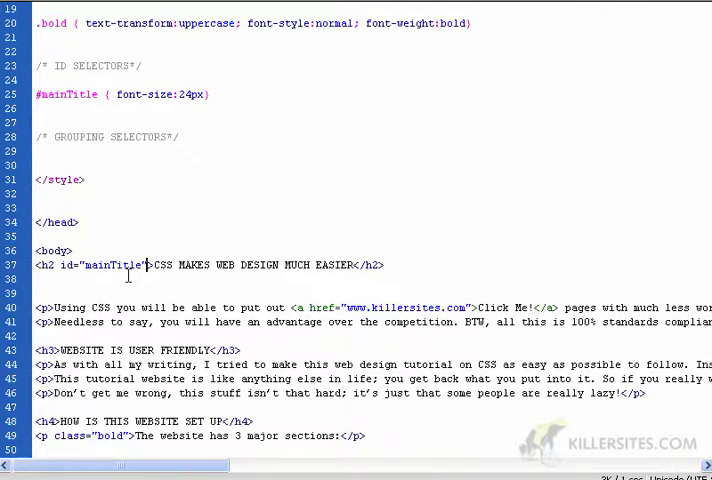
{"action": "scroll", "scroll_direction": "up", "scroll_amount": 3}
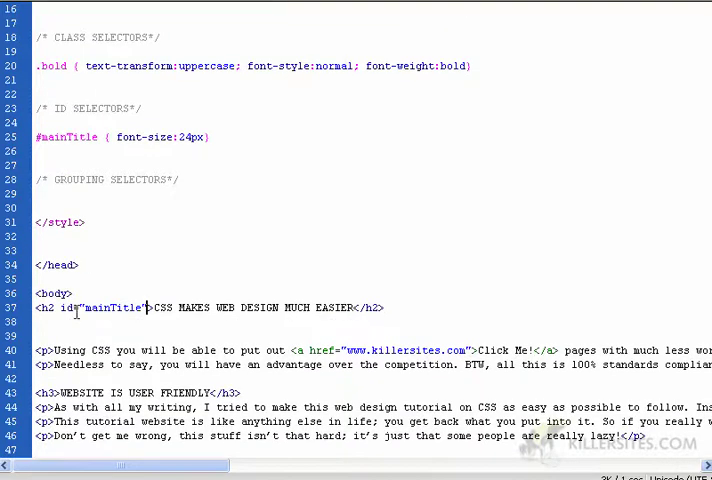
{"action": "double_click", "coordinate": [64, 137]}
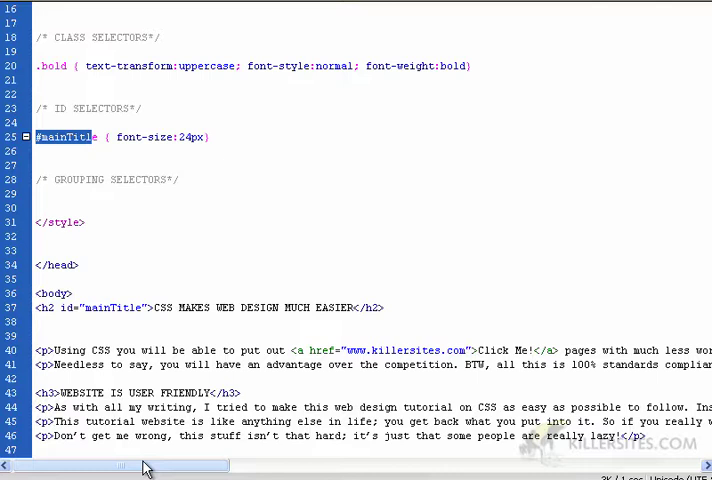
{"action": "scroll", "scroll_direction": "down", "scroll_amount": 3}
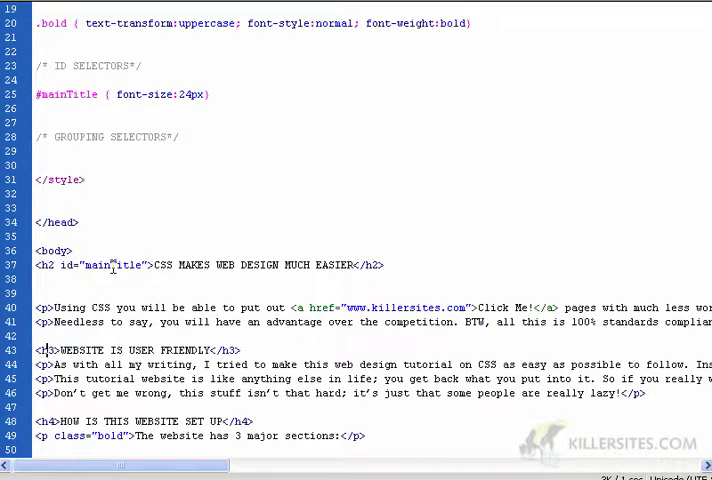
{"action": "scroll", "scroll_direction": "up", "scroll_amount": 3}
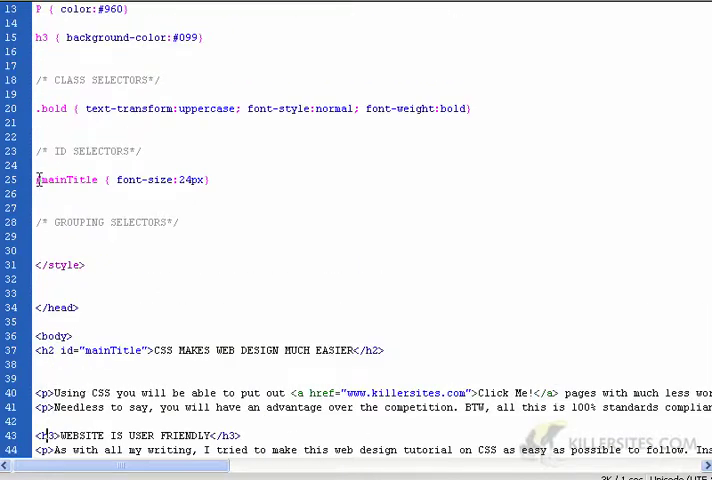
{"action": "double_click", "coordinate": [160, 179]}
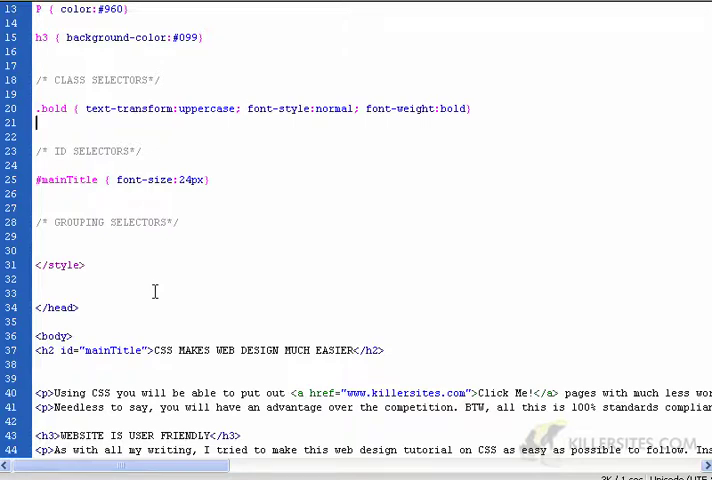
{"action": "mouse_move", "coordinate": [181, 258]}
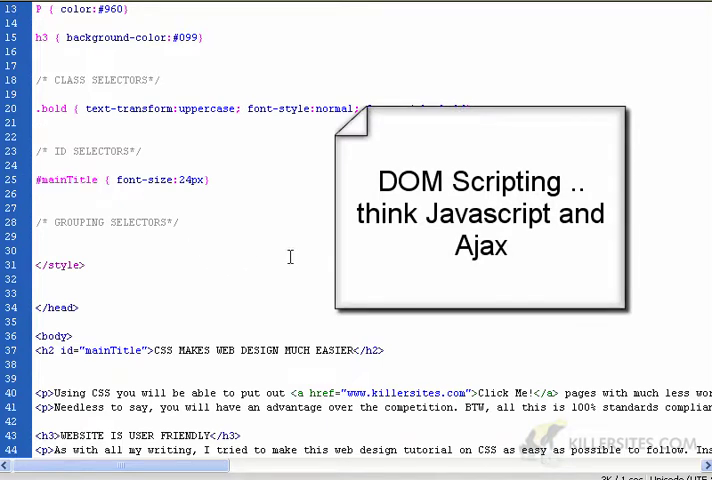
{"action": "scroll", "scroll_direction": "down", "scroll_amount": 3}
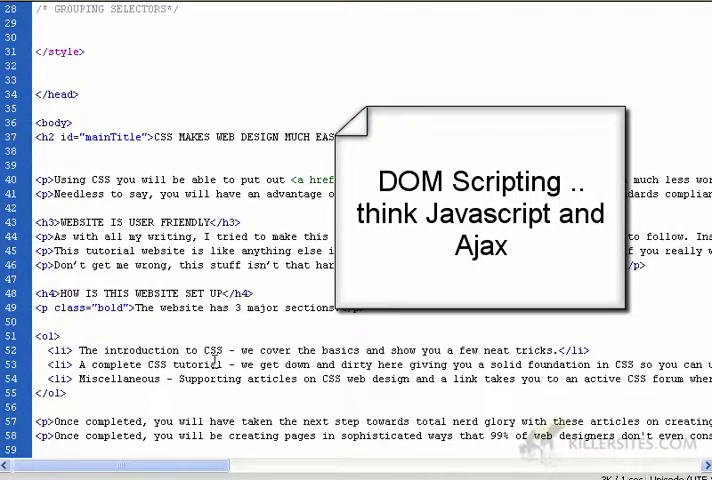
{"action": "scroll", "scroll_direction": "up", "scroll_amount": 3}
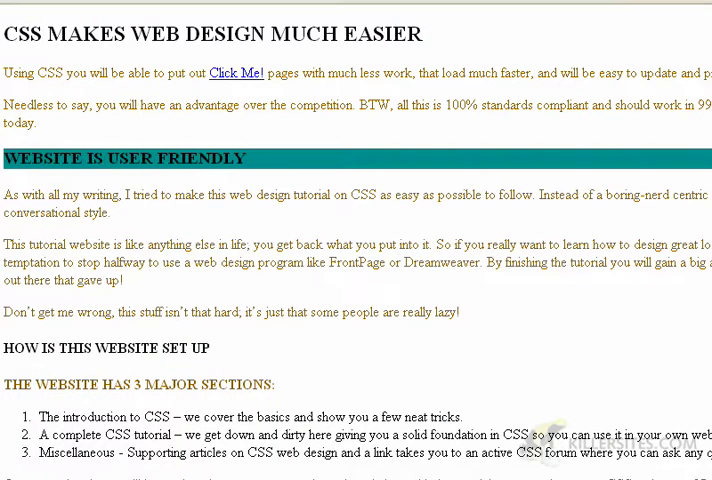
{"action": "mouse_move", "coordinate": [38, 67]}
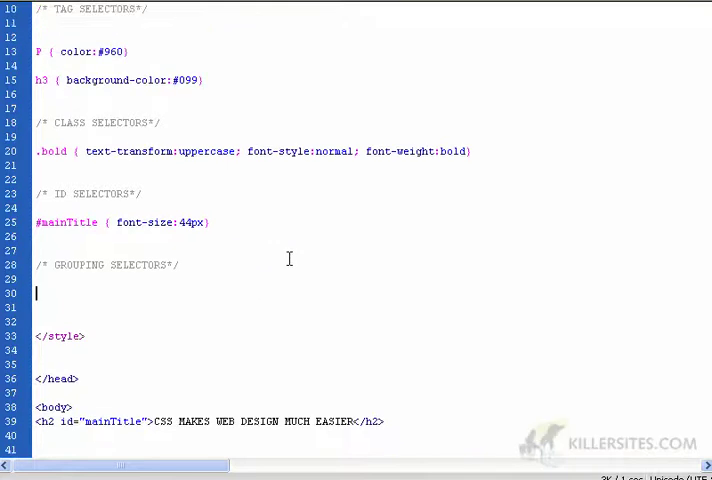
Replace the p selector in the #960 grouping rule with h1, h2, h3, h4.
{"action": "scroll", "scroll_direction": "up", "scroll_amount": 3}
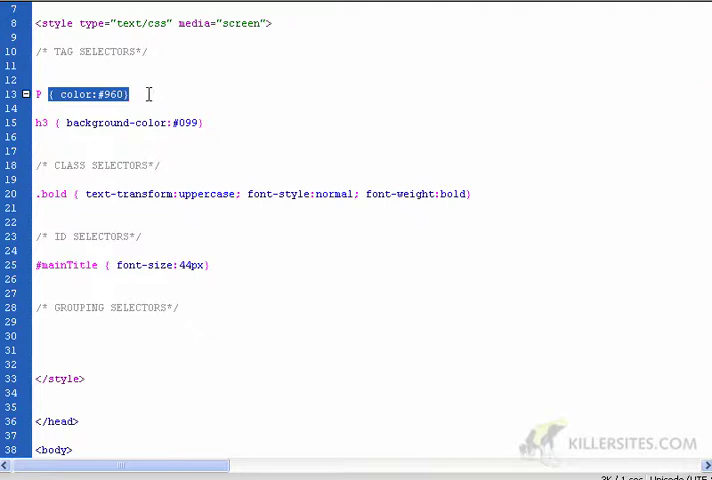
{"action": "mouse_move", "coordinate": [76, 367]}
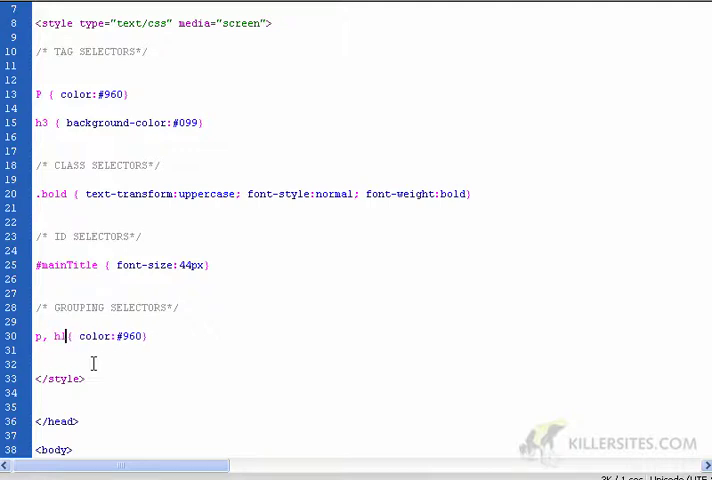
{"action": "type", "text": "1,"}
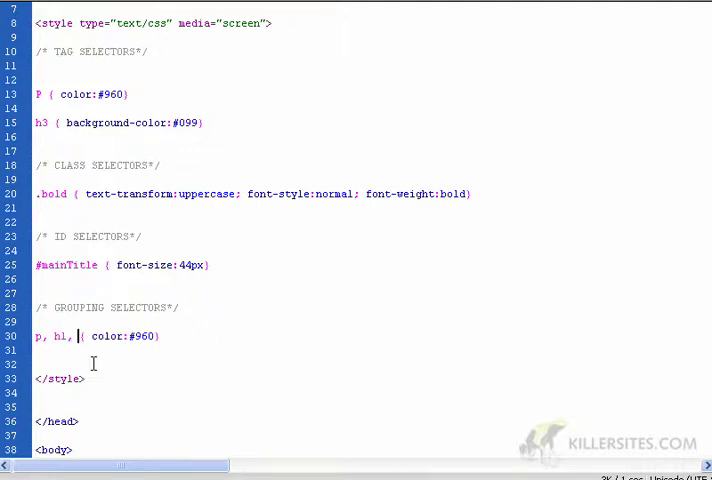
{"action": "type", "text": "h2, h"}
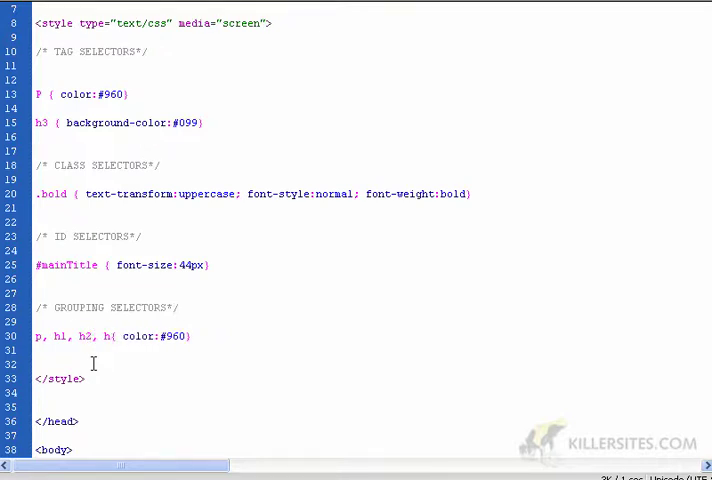
{"action": "type", "text": "3, h4"}
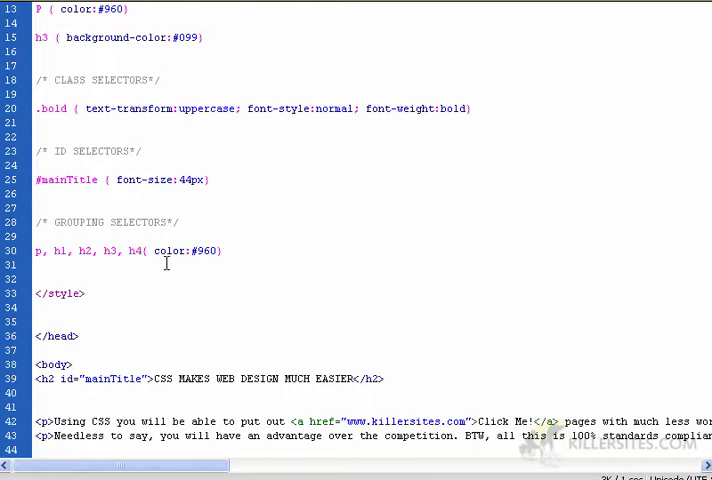
{"action": "scroll", "scroll_direction": "up", "scroll_amount": 3}
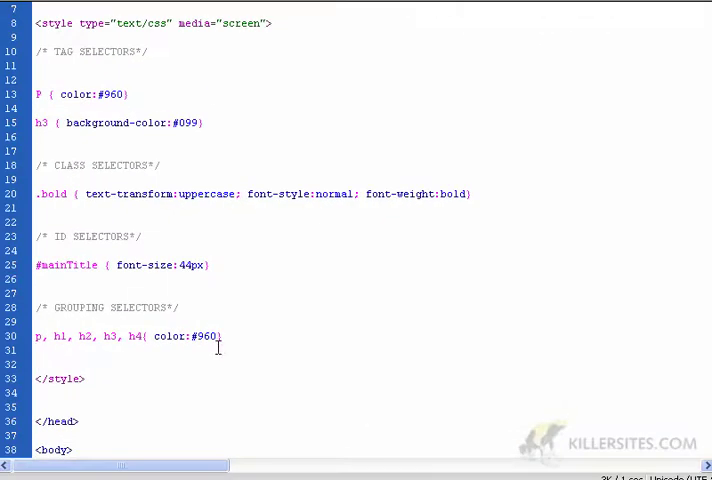
{"action": "double_click", "coordinate": [40, 336]}
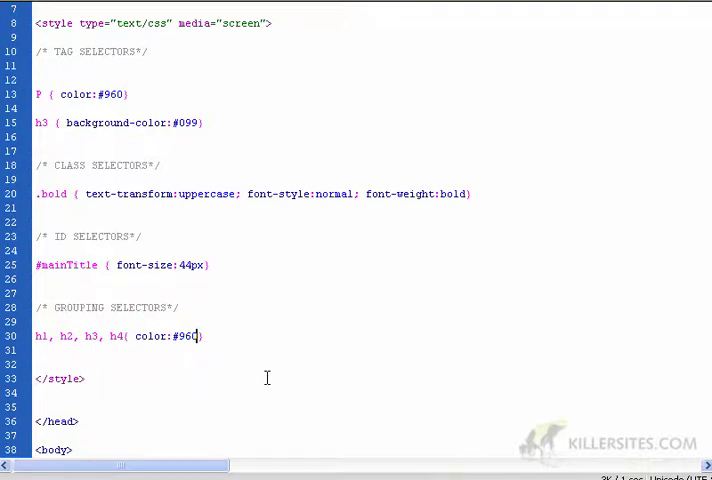
Add border: thin #039 solid to the h1–h4 grouping rule and preview the outlined headings.
{"action": "type", "text": "; border: thin"}
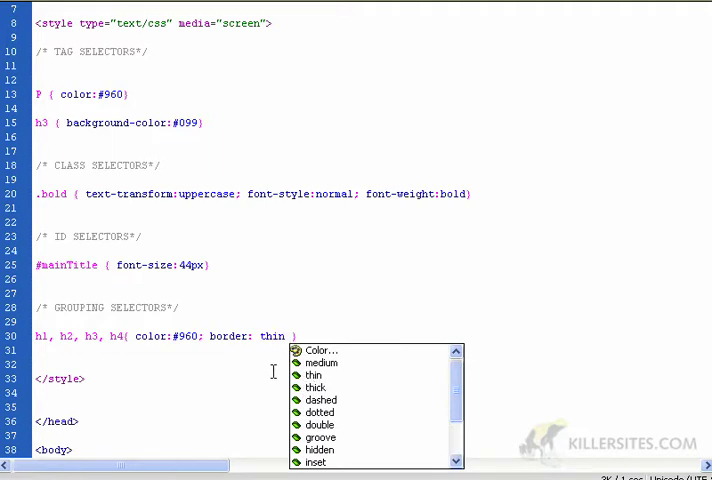
{"action": "left_click", "coordinate": [320, 350]}
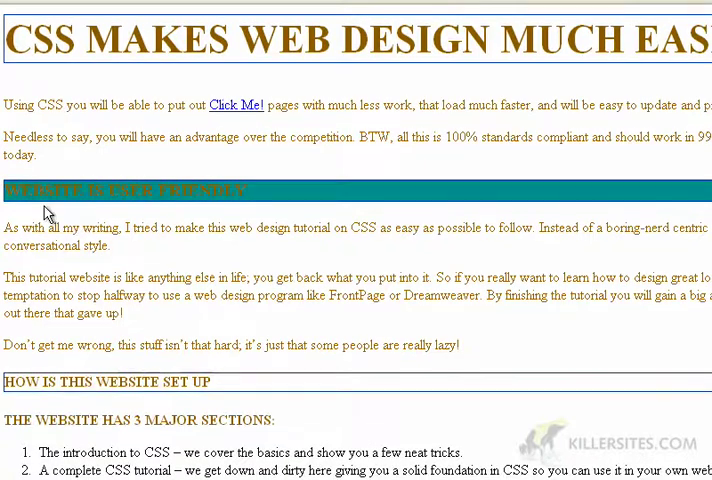
{"action": "mouse_move", "coordinate": [303, 200]}
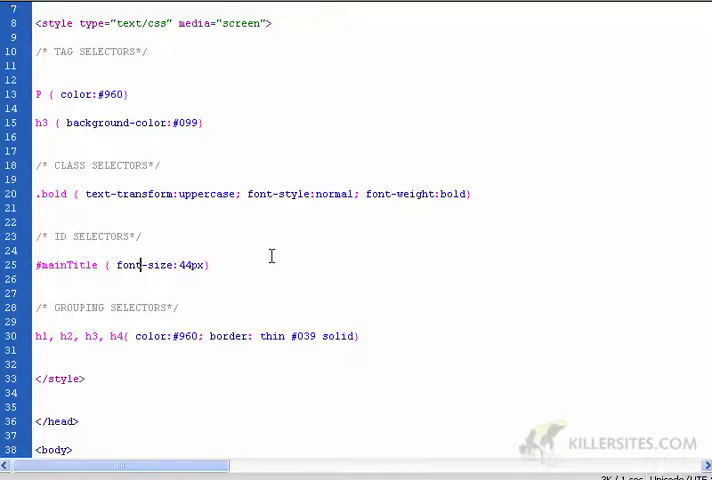
Paste the h3 rule's background-color:#099 into the h1–h4 rule and change it to #FFF.
{"action": "scroll", "scroll_direction": "down", "scroll_amount": 3}
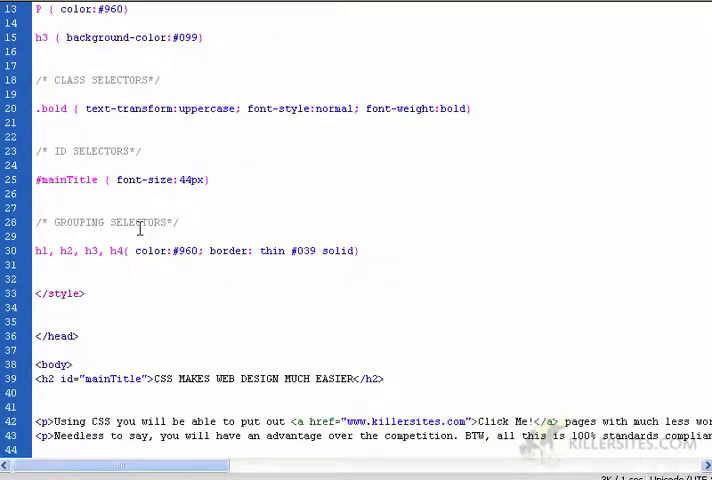
{"action": "scroll", "scroll_direction": "up", "scroll_amount": 3}
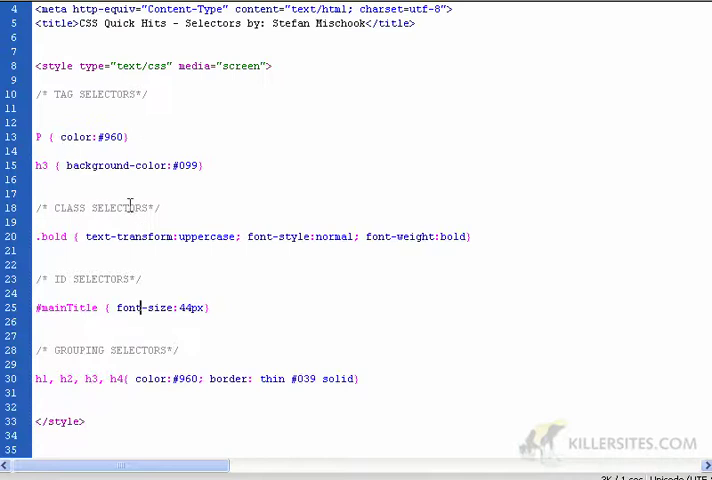
{"action": "mouse_move", "coordinate": [152, 248]}
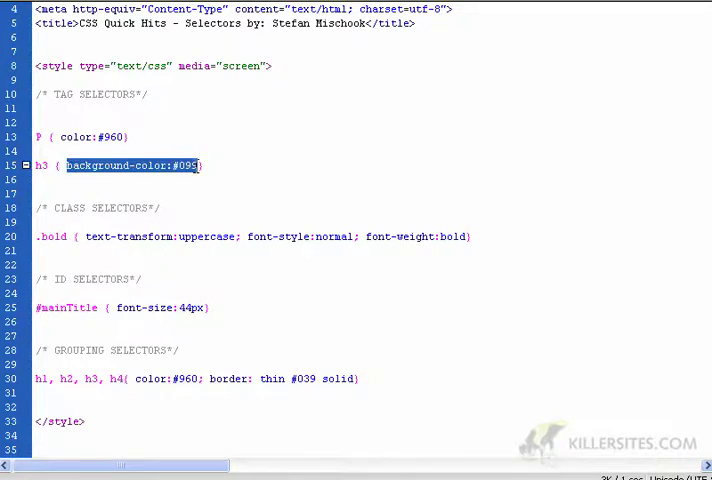
{"action": "scroll", "scroll_direction": "down", "scroll_amount": 3}
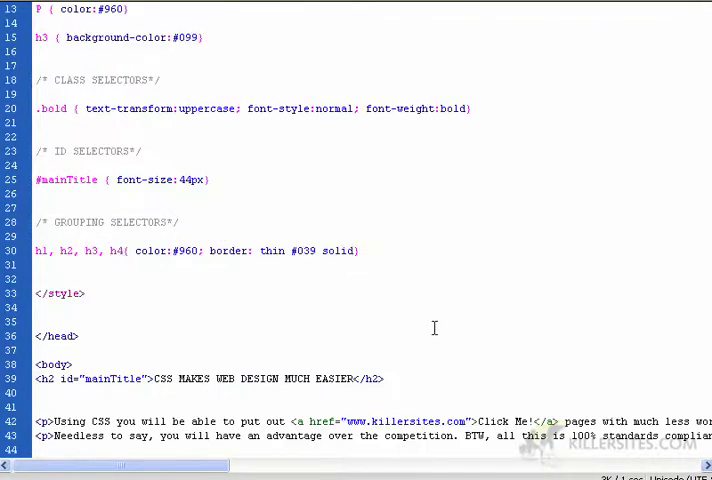
{"action": "type", "text": "background-color:#099"}
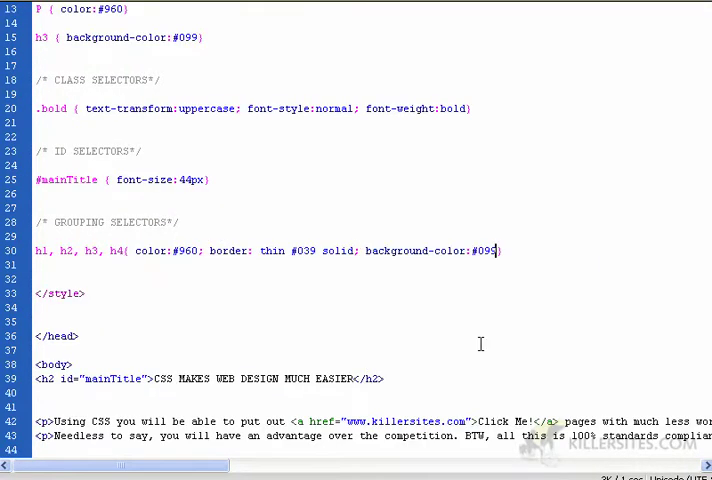
{"action": "double_click", "coordinate": [485, 250]}
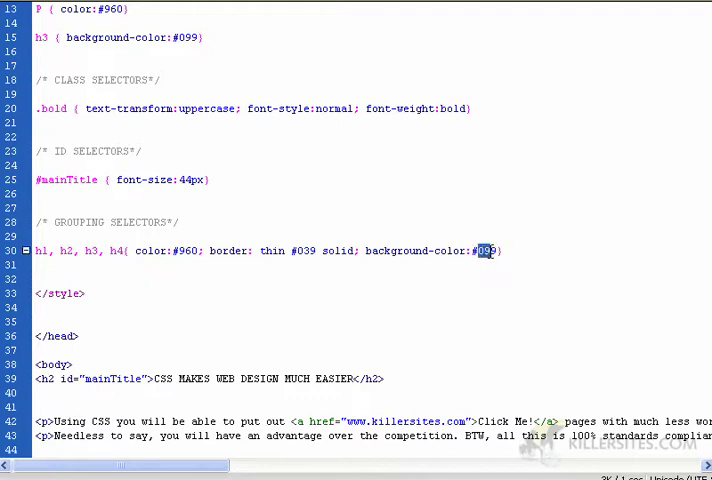
{"action": "type", "text": "FFF"}
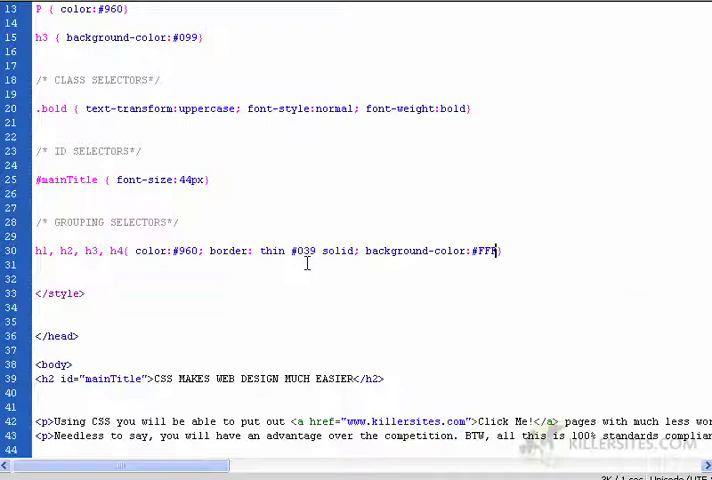
{"action": "scroll", "scroll_direction": "up", "scroll_amount": 3}
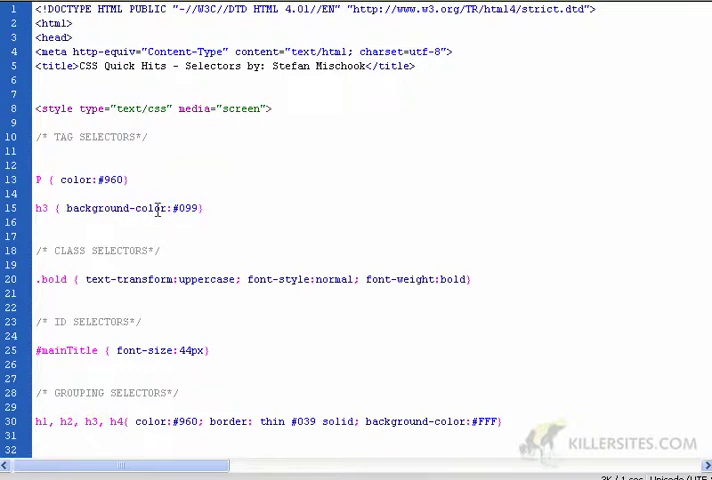
{"action": "double_click", "coordinate": [185, 208]}
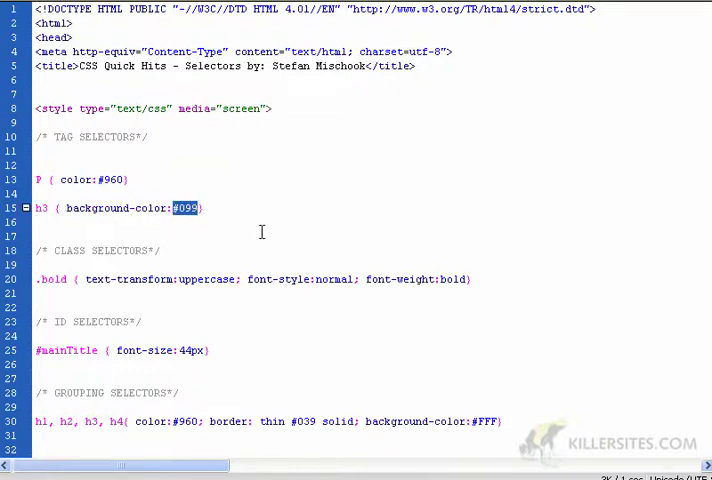
{"action": "scroll", "scroll_direction": "down", "scroll_amount": 3}
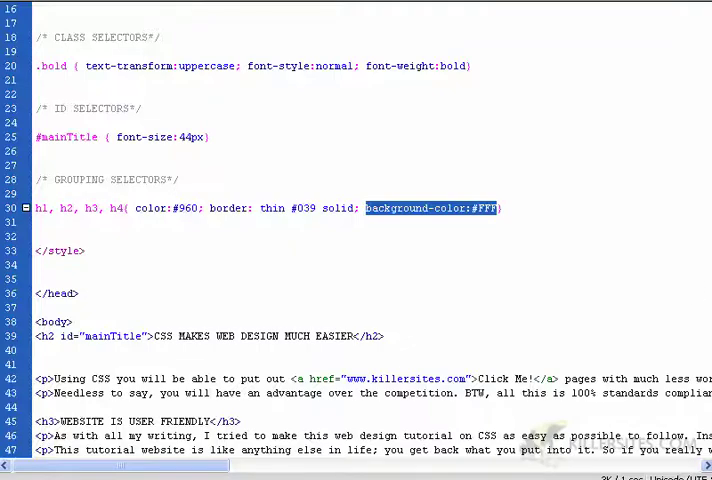
{"action": "scroll", "scroll_direction": "up", "scroll_amount": 3}
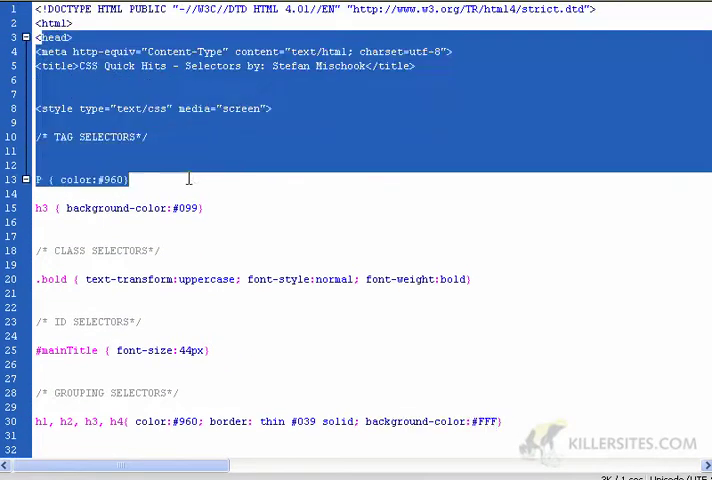
{"action": "left_click", "coordinate": [57, 240]}
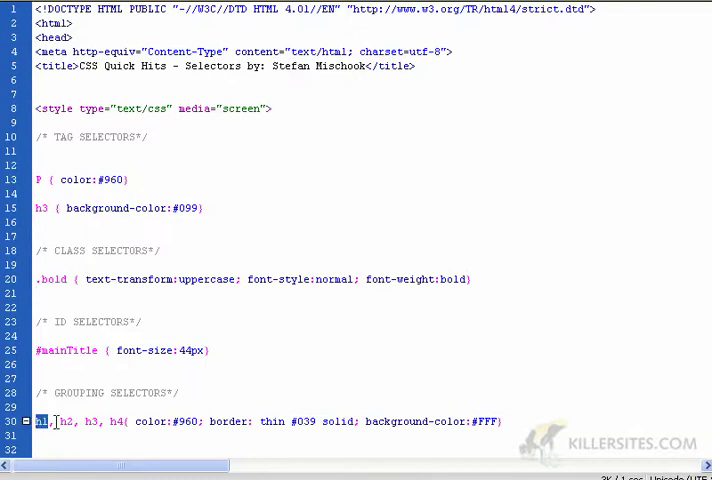
{"action": "double_click", "coordinate": [92, 208]}
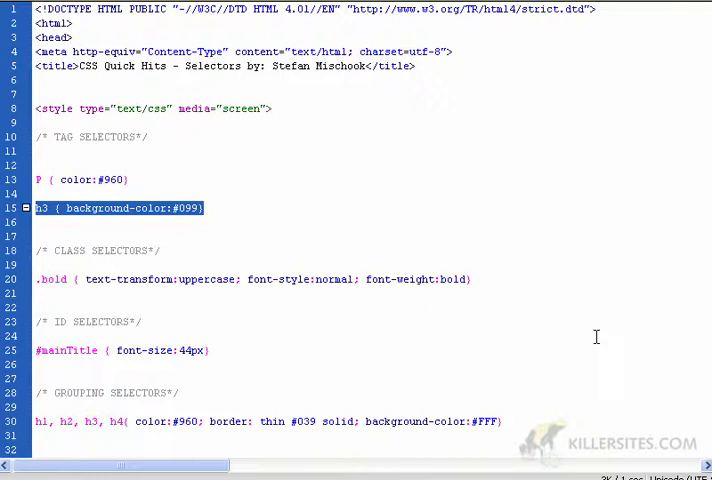
{"action": "scroll", "scroll_direction": "down", "scroll_amount": 3}
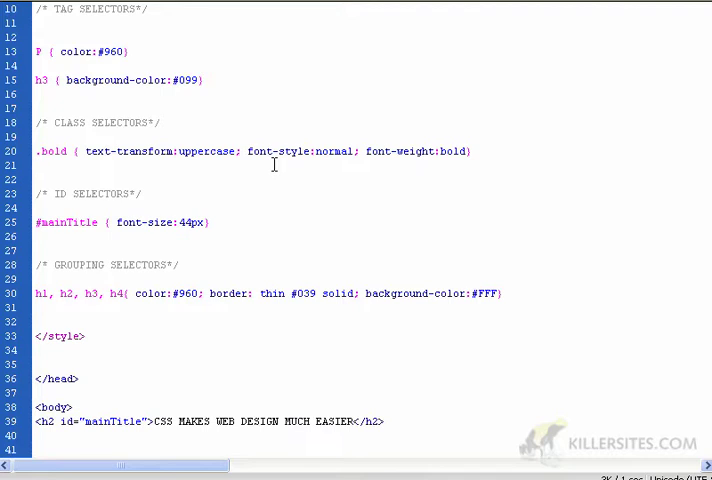
{"action": "left_click", "coordinate": [37, 165]}
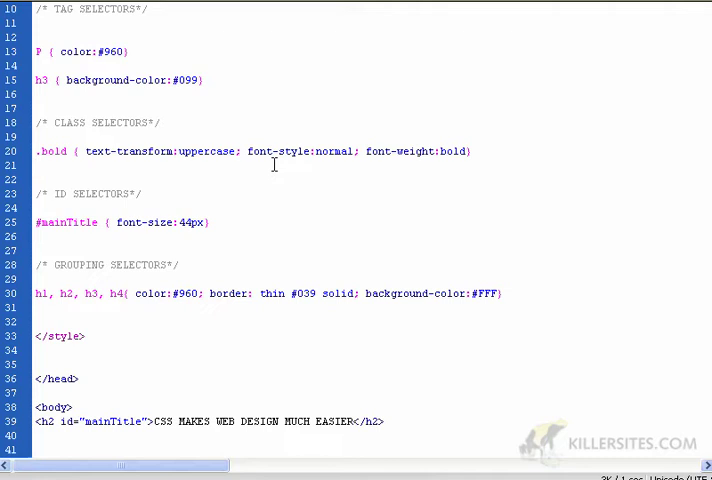
{"action": "left_click", "coordinate": [37, 165]}
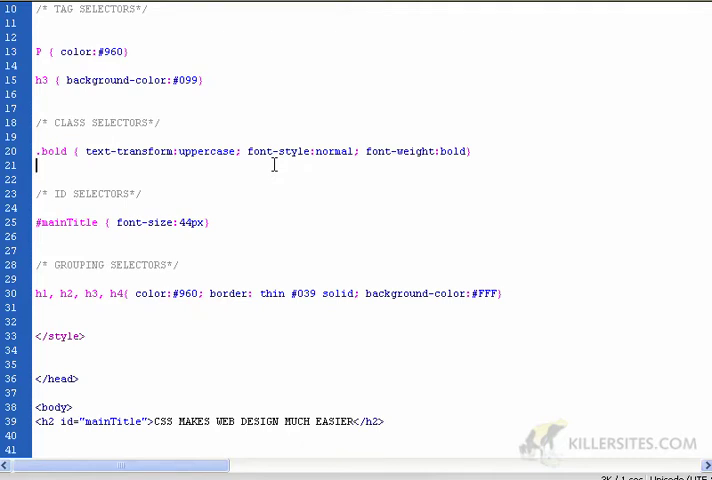